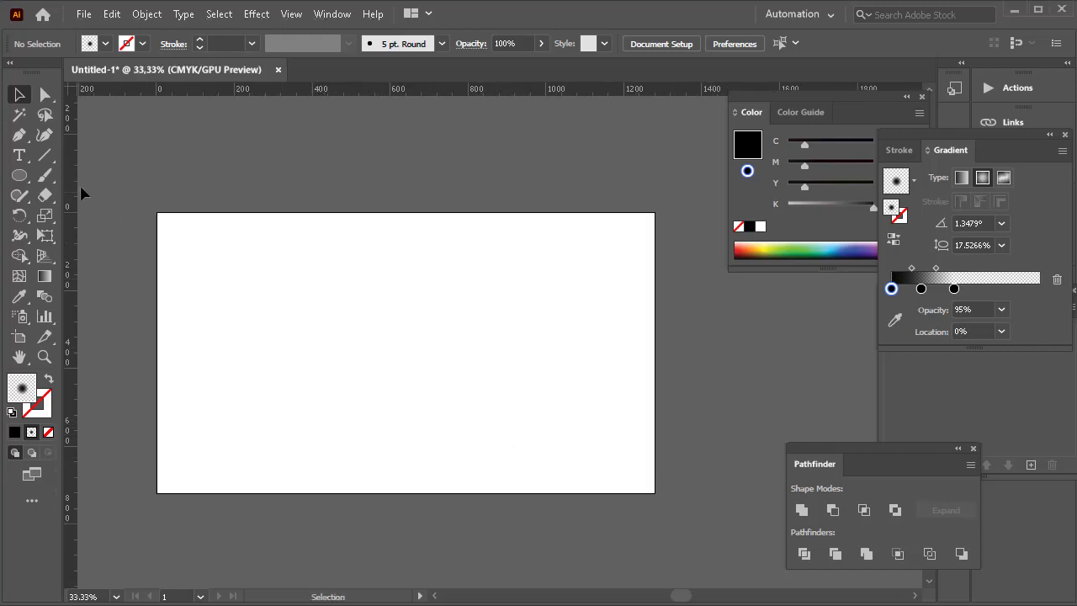
Bring up the Place dialog to choose an image file for the document
click(19, 175)
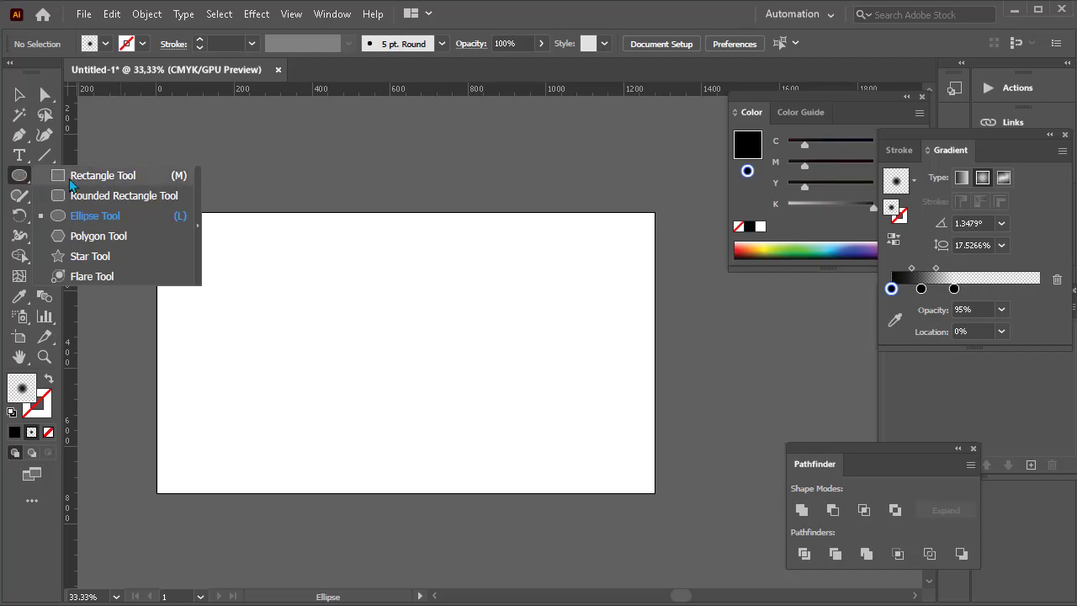
click(102, 175)
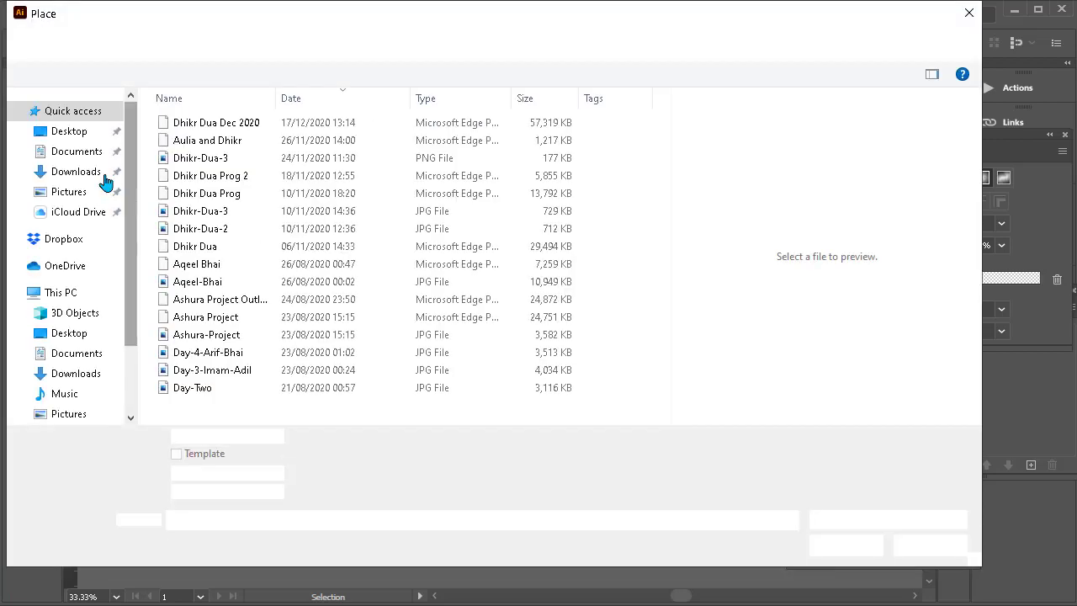
Place the Background sunset lake photo from the Desktop onto the artboard
click(69, 132)
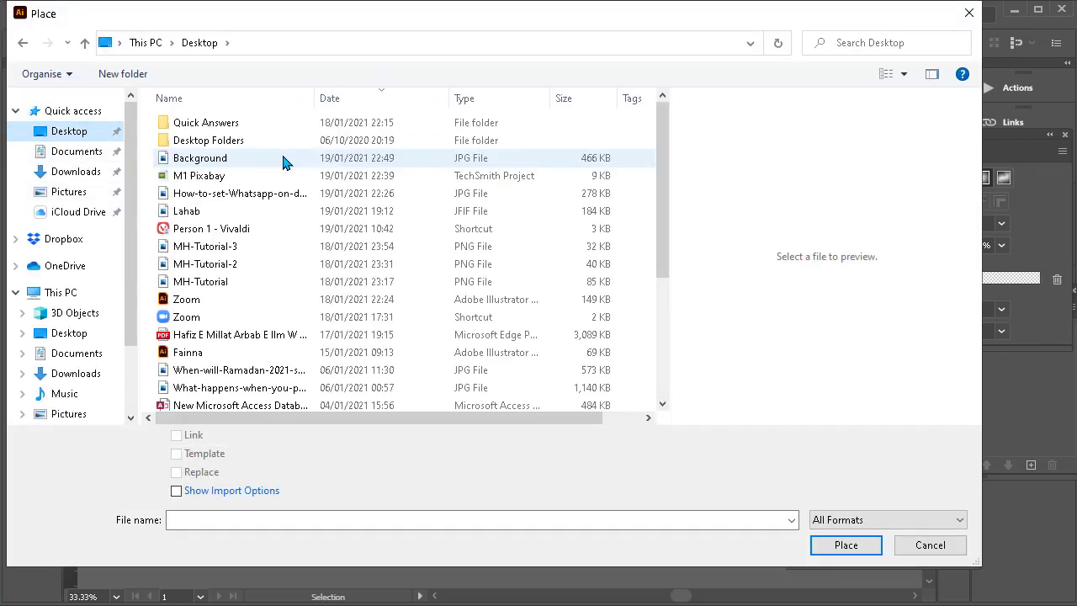
click(929, 545)
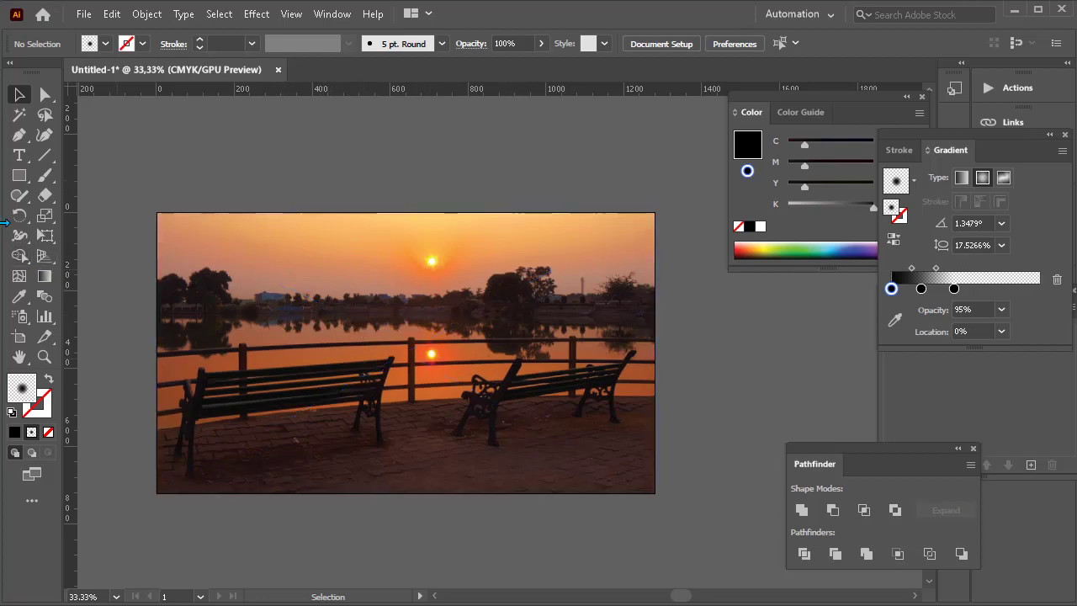
Add bold black 'Techpro' text, enlarged and positioned near the top of the photo
click(19, 155)
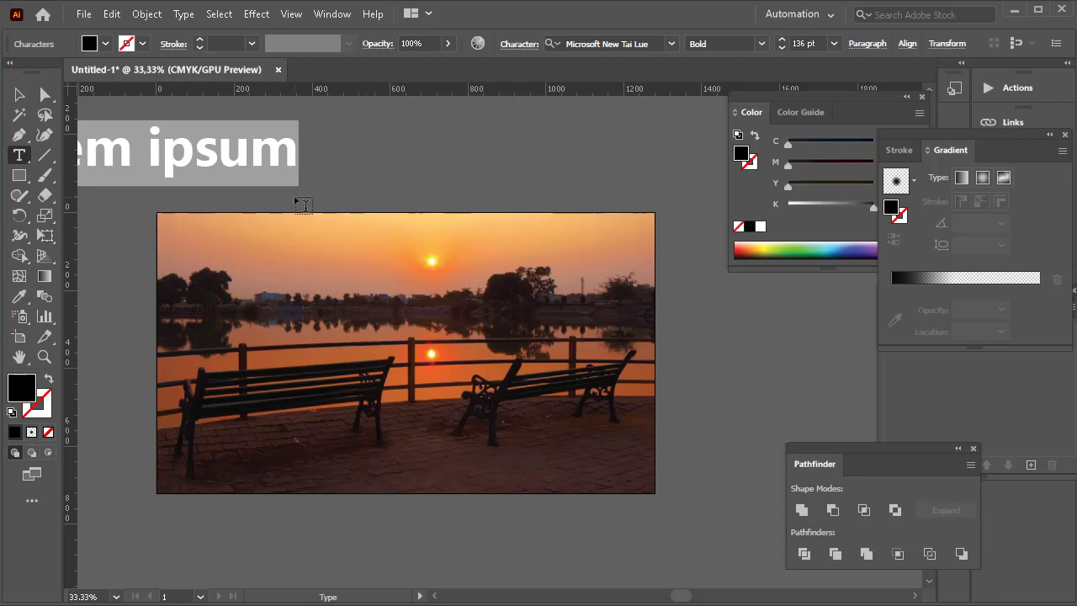
text(Tech)
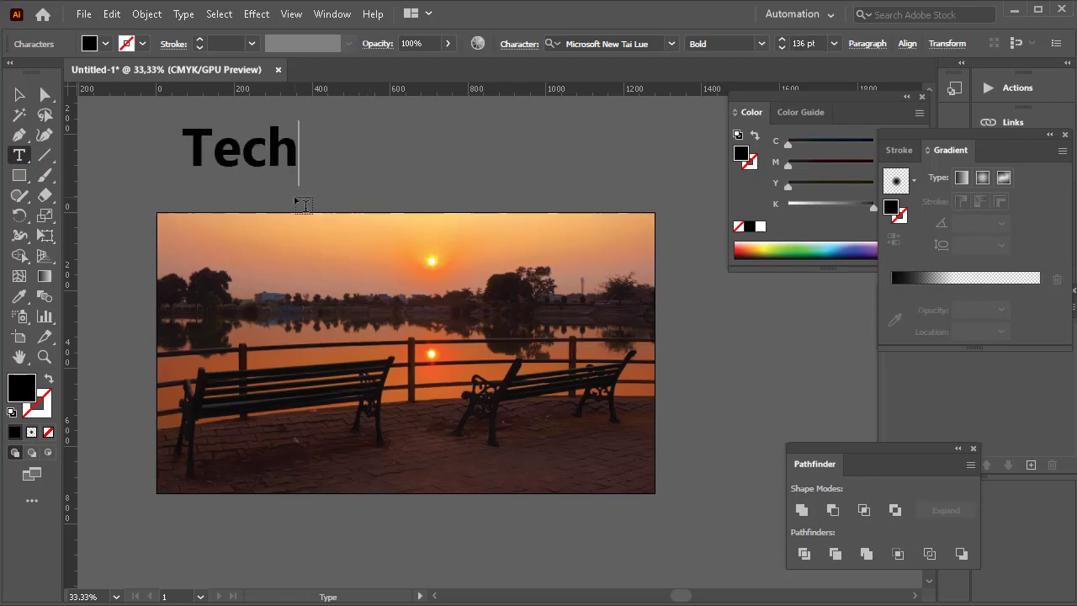
text(pro)
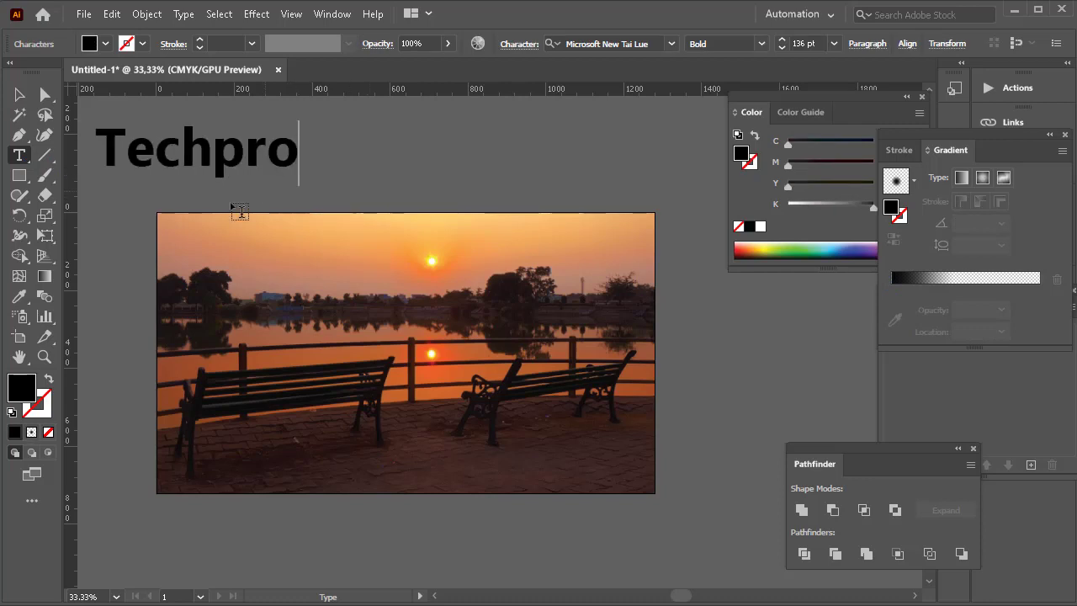
click(20, 94)
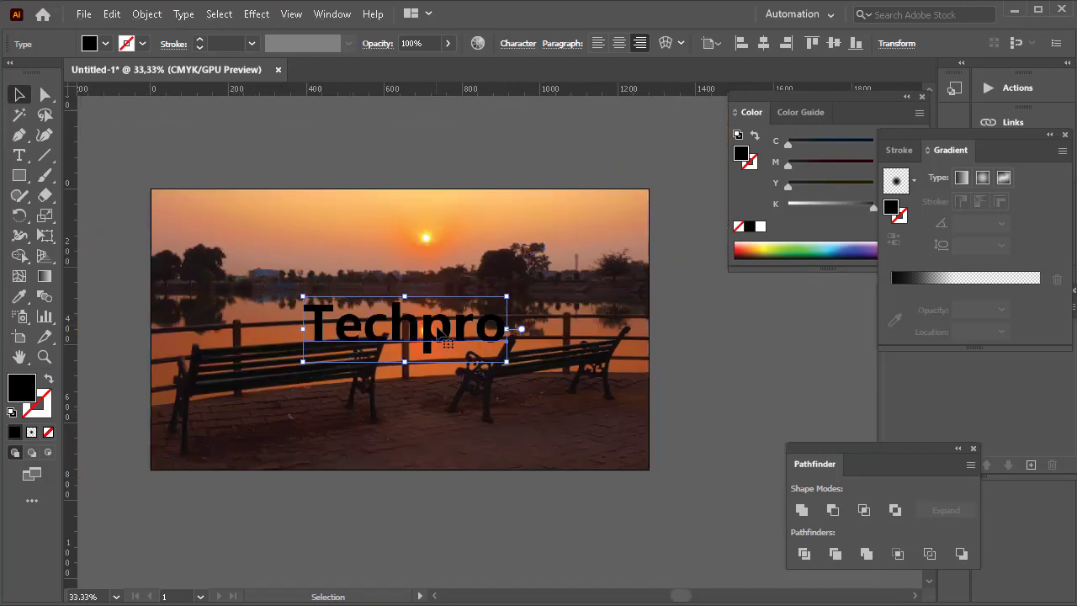
drag(403, 327, 343, 244)
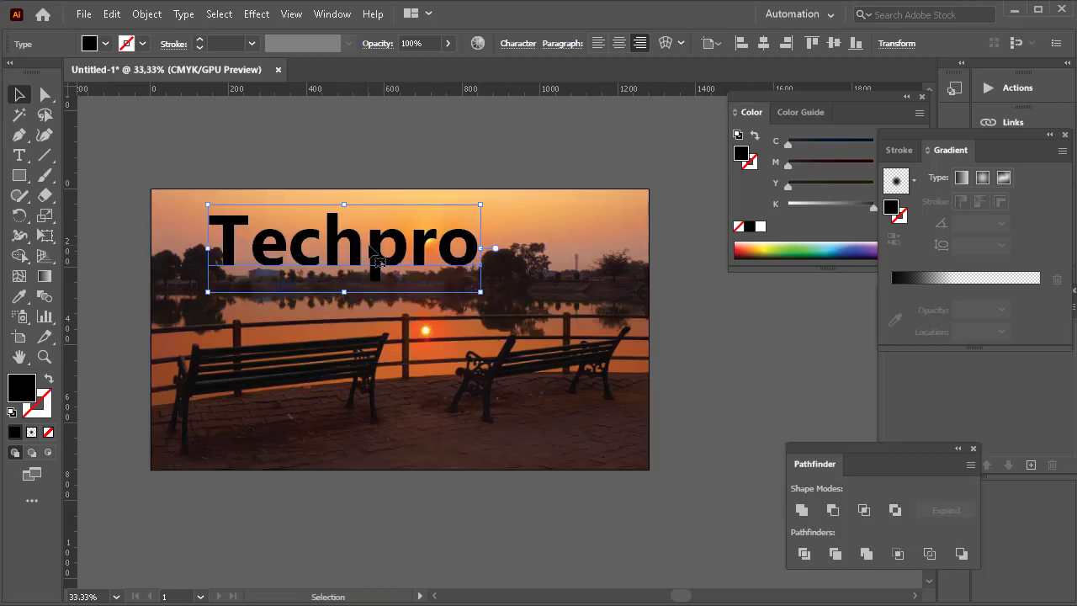
drag(344, 244, 353, 232)
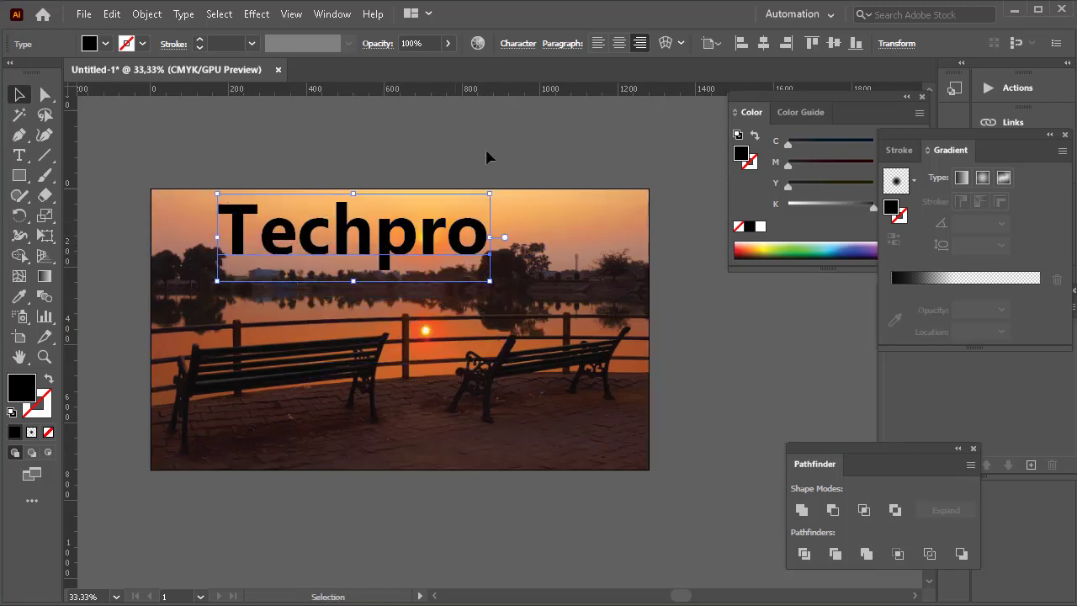
Give the outlined Techpro text Luminosity blending, a pale beige fill and 4% opacity
click(377, 43)
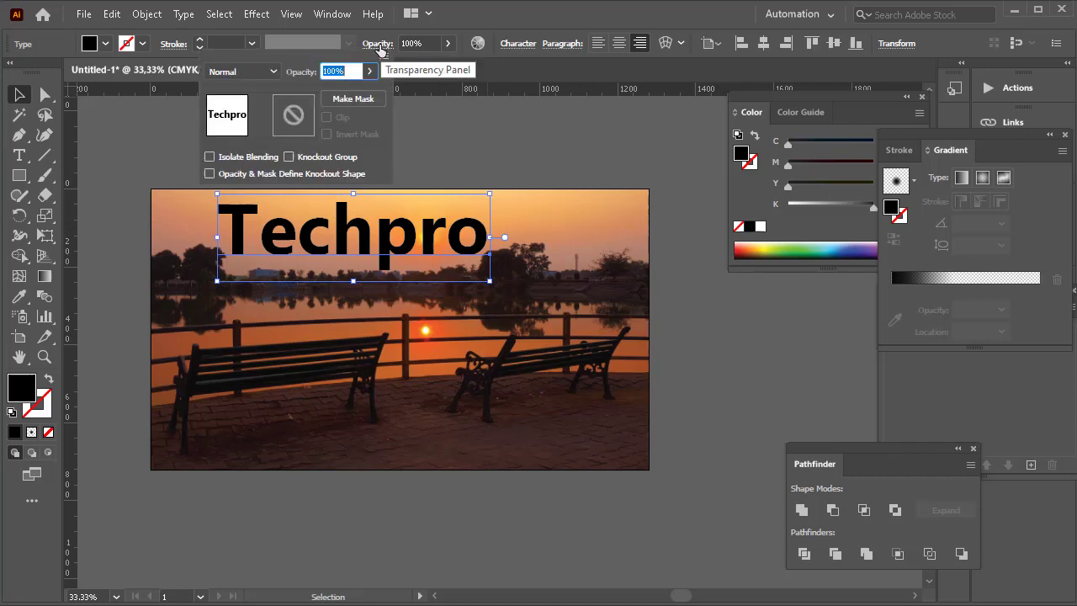
mouse_move(272, 76)
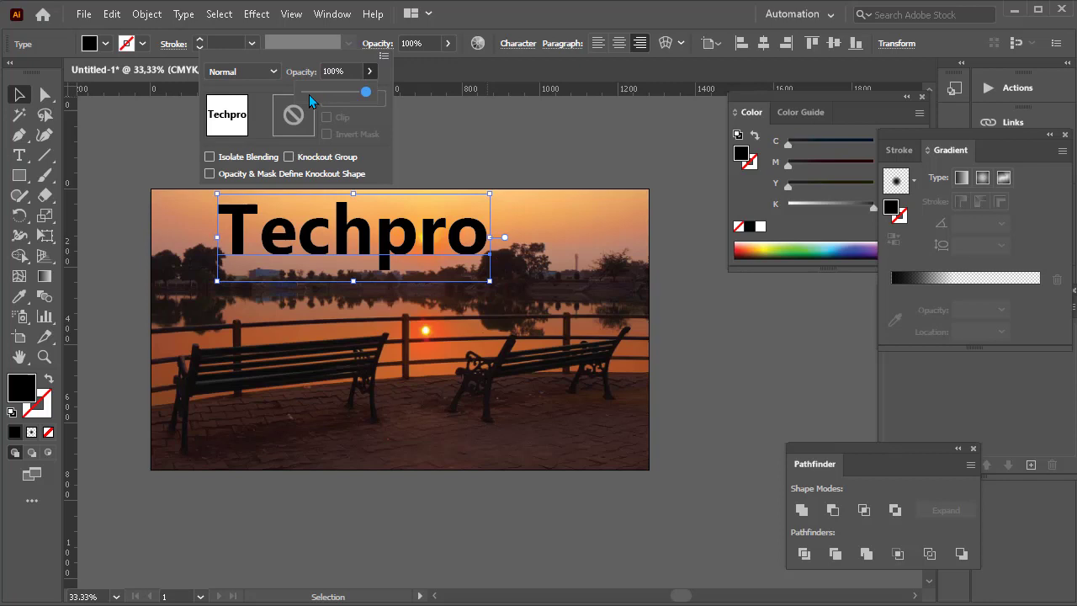
click(243, 70)
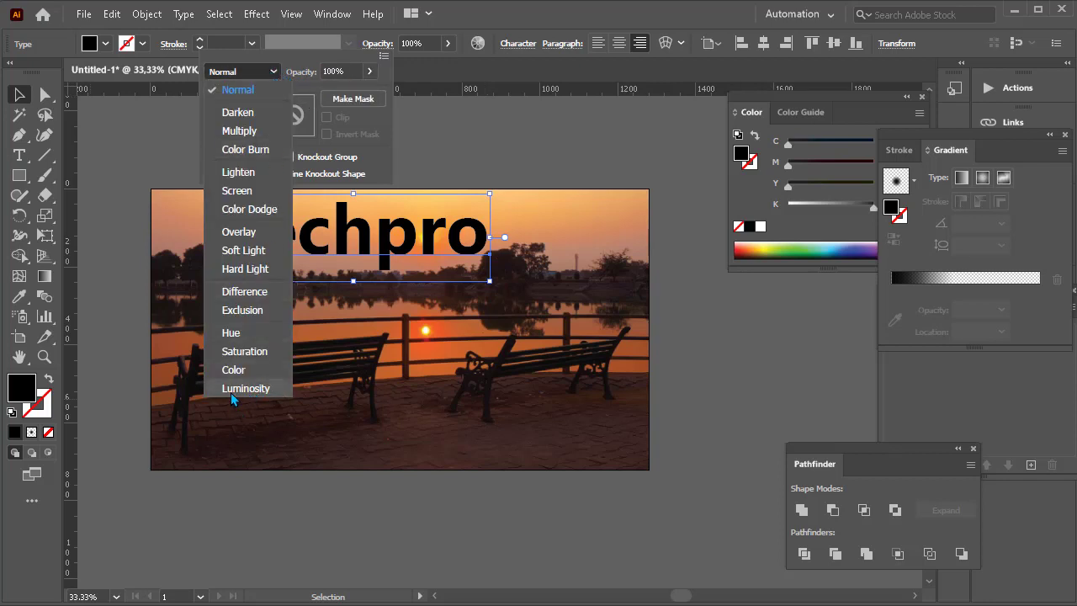
click(239, 89)
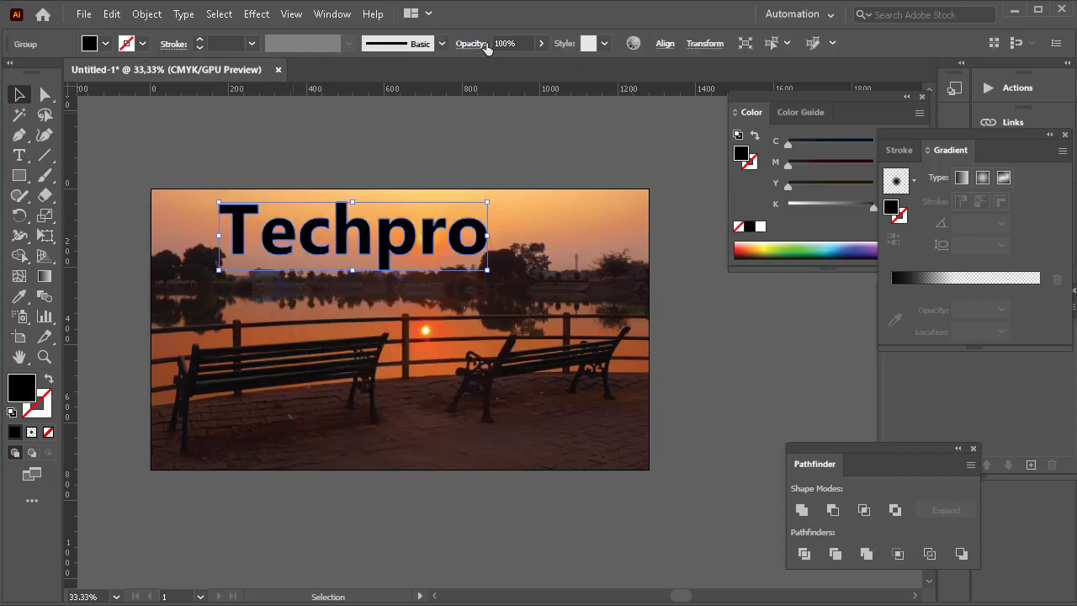
click(471, 44)
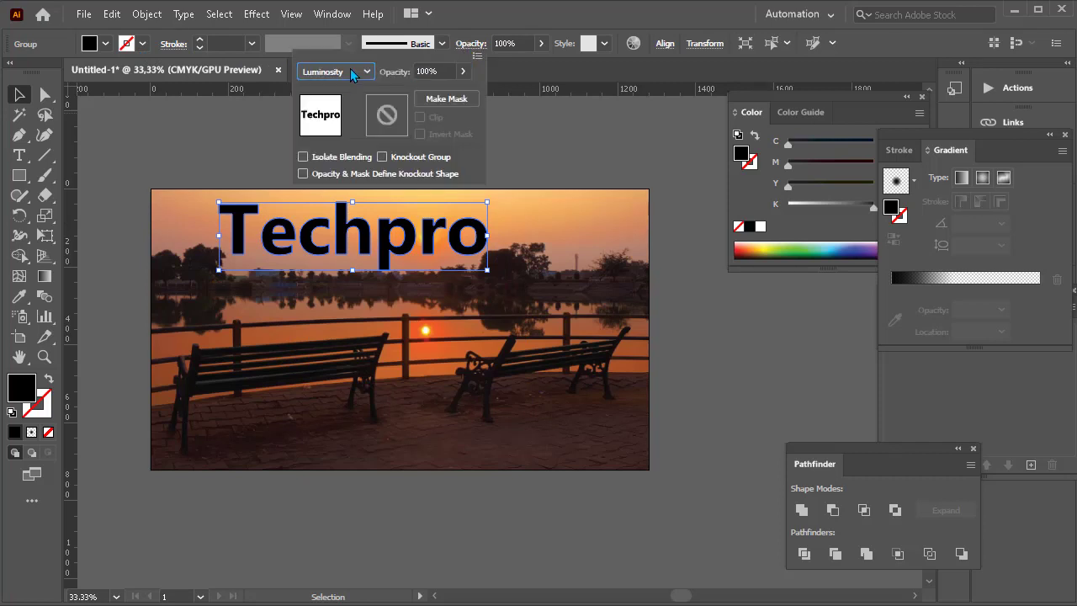
click(532, 161)
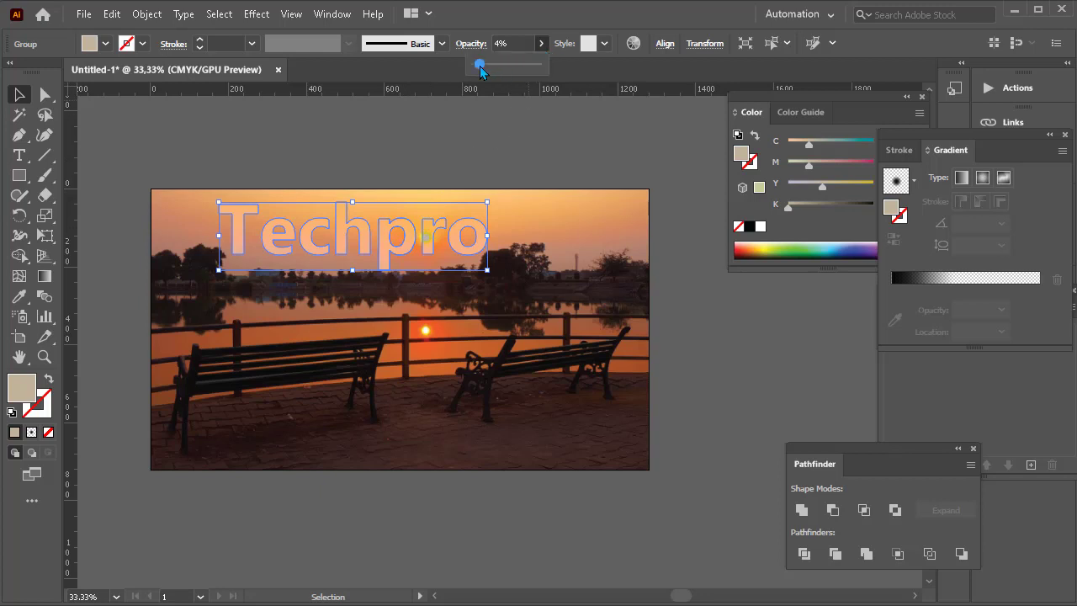
Fine-tune the watermark's opacity to about 11% so it is barely visible, then deselect
drag(480, 67, 481, 67)
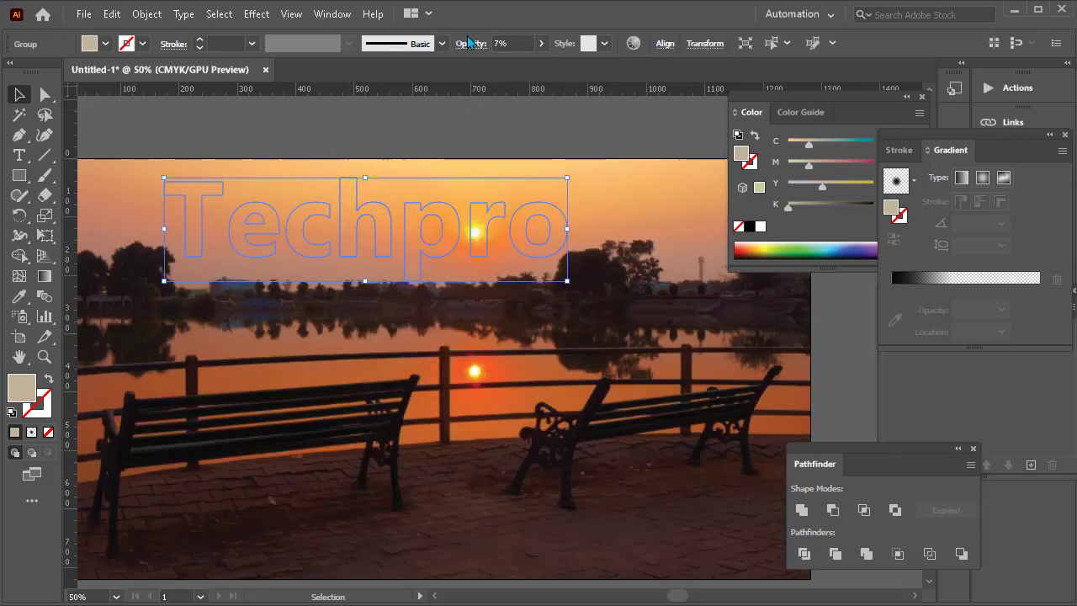
click(334, 70)
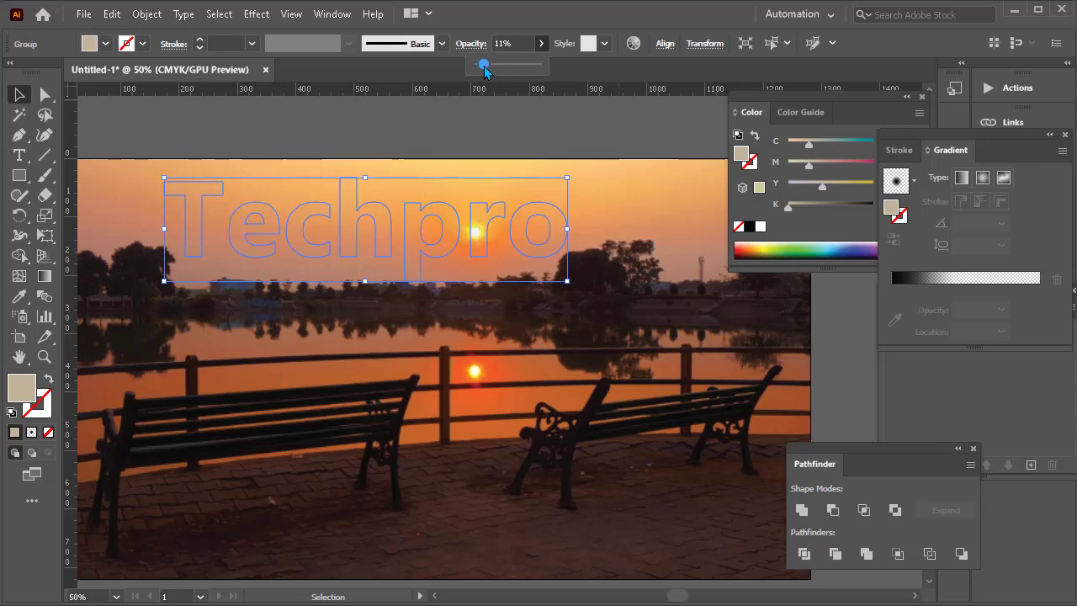
drag(481, 64, 488, 64)
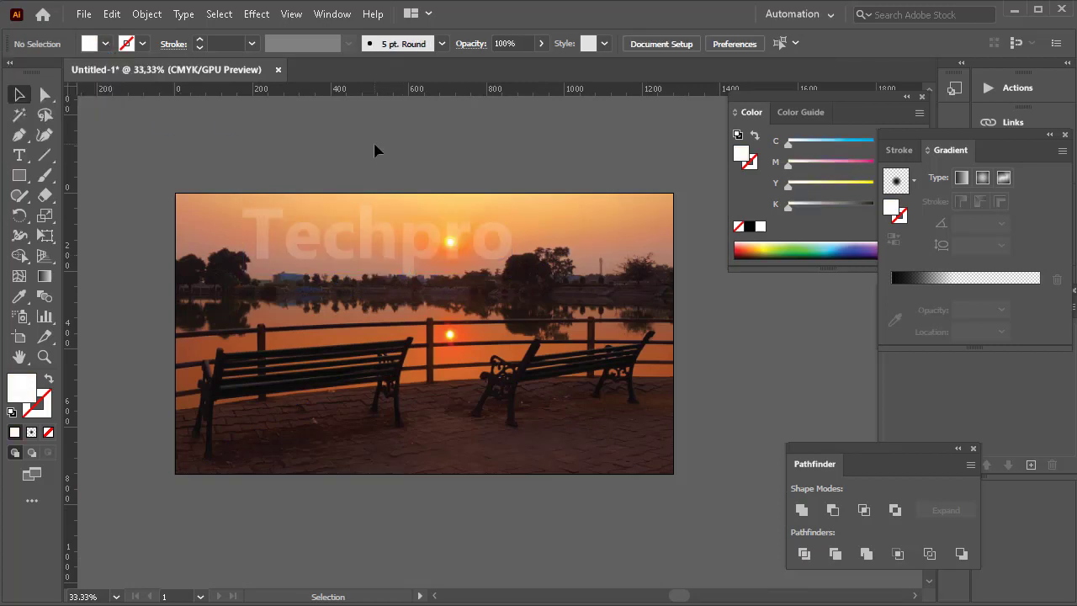
Move the faint Techpro watermark out of the sky, lower on the photo
click(377, 239)
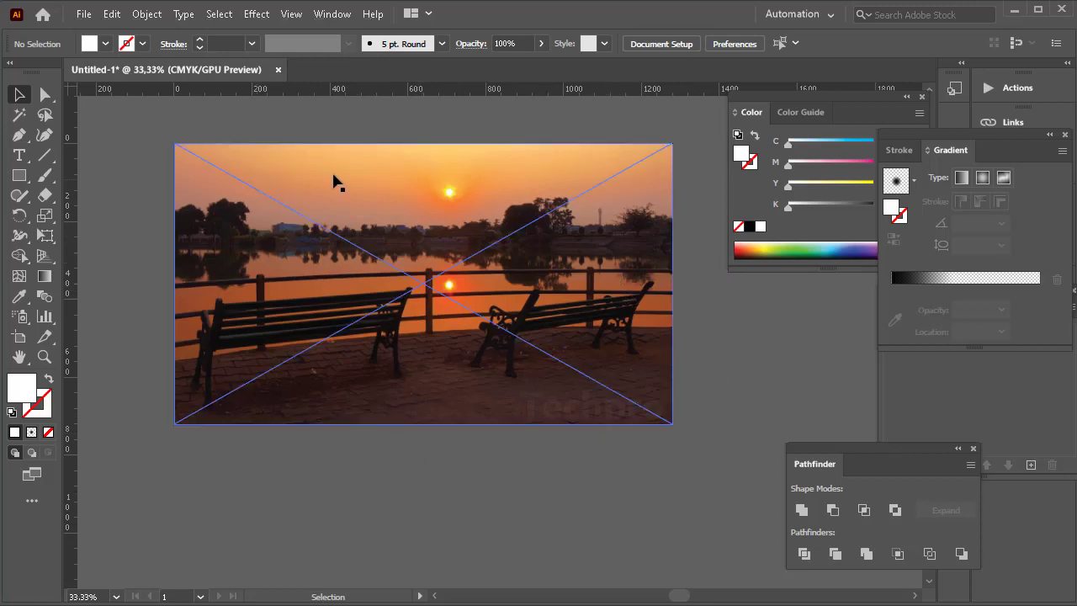
Drag the rotated vertical Techpro watermark snug against the photo's right edge
click(704, 430)
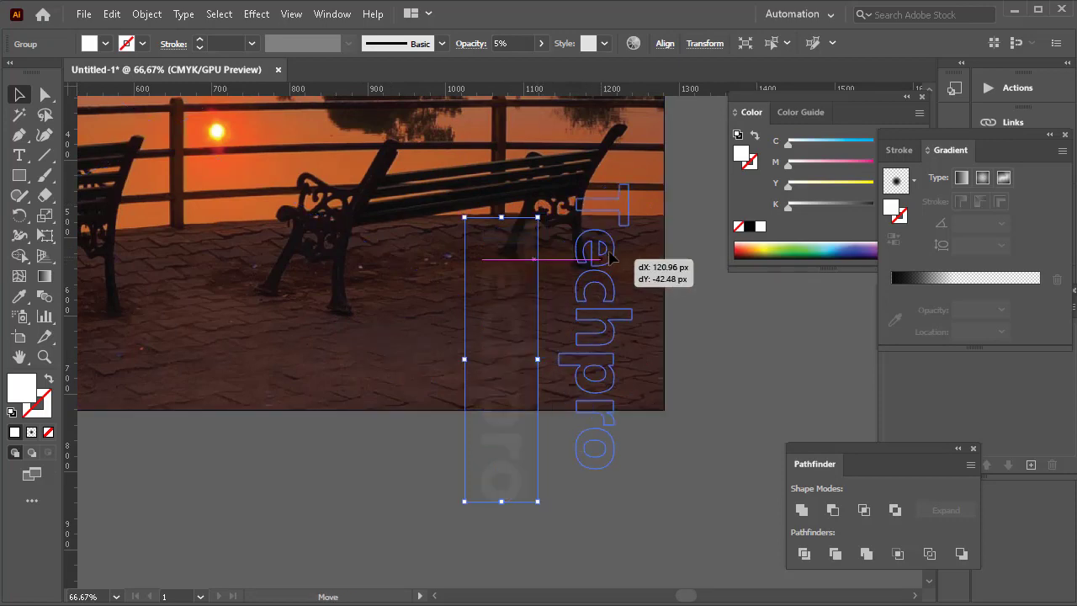
drag(502, 360, 626, 259)
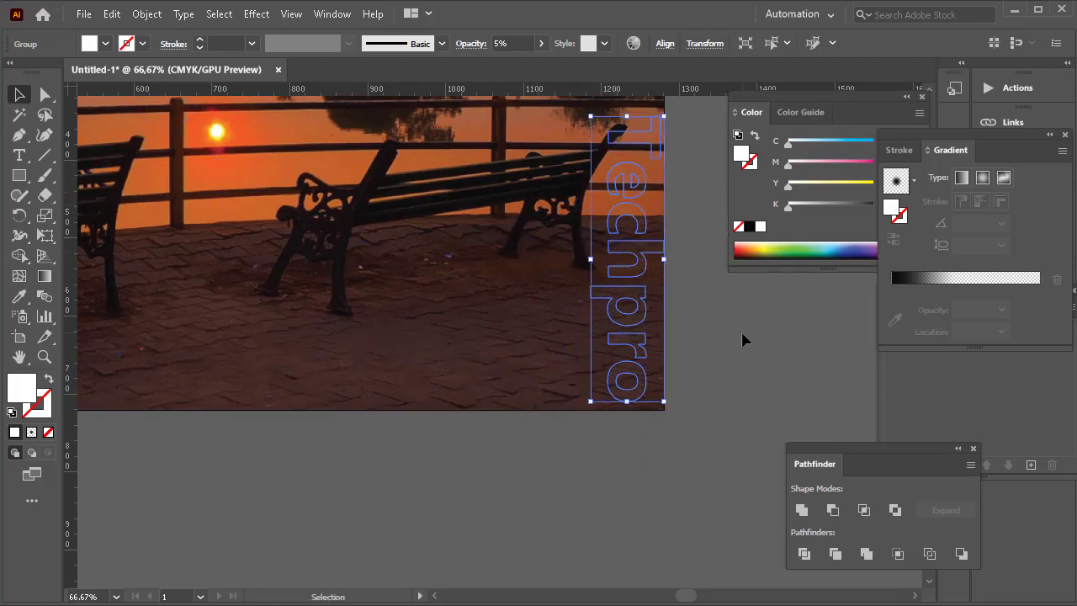